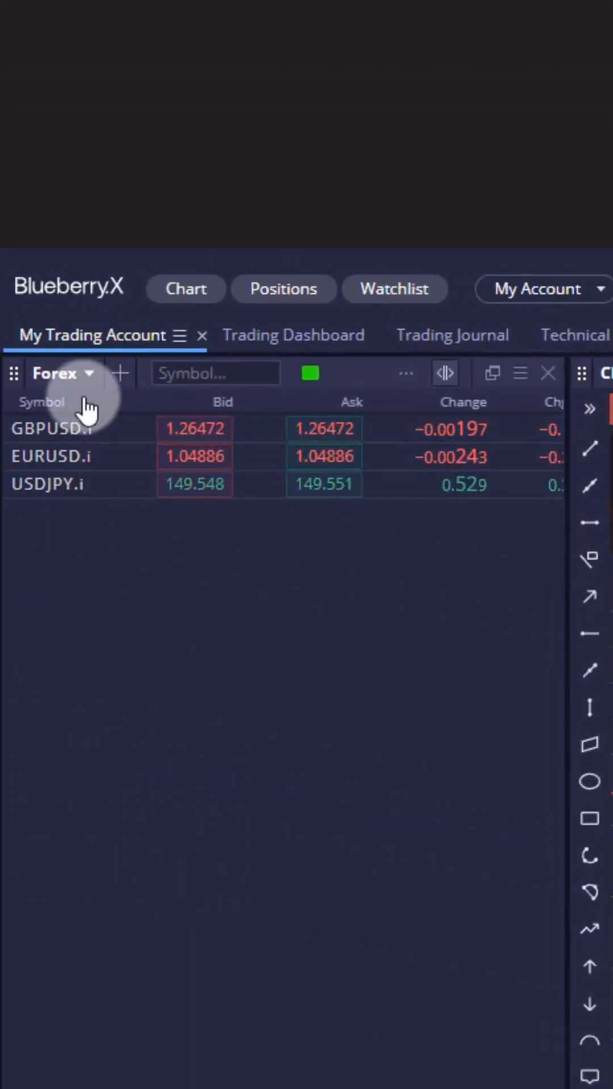
- Search 'gbpaud' in the watchlist symbol box and add GBPAUD.i to the Forex watchlist
click(215, 373)
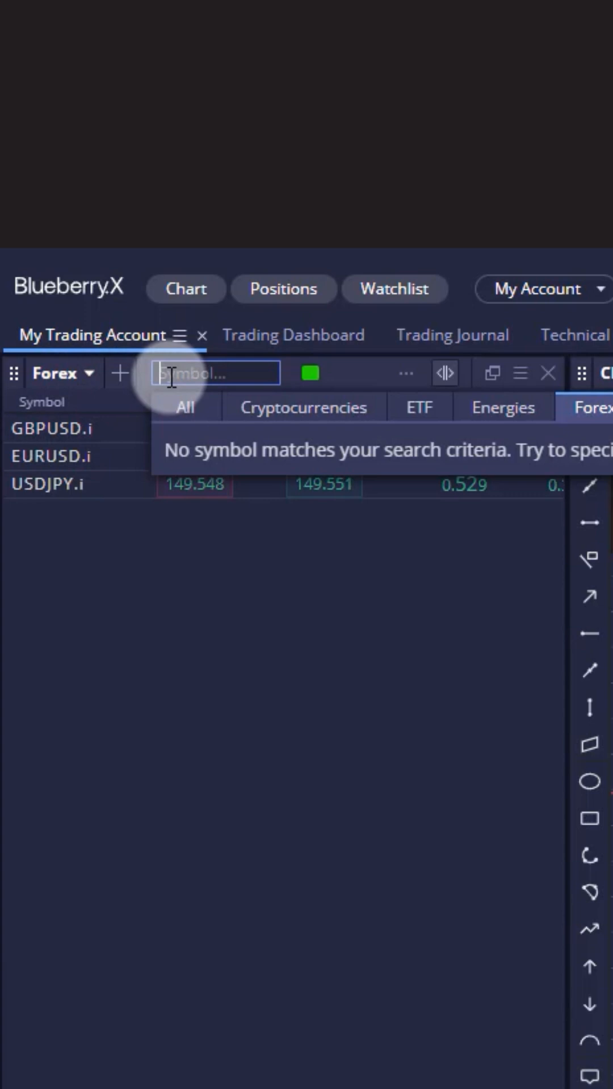
text(g)
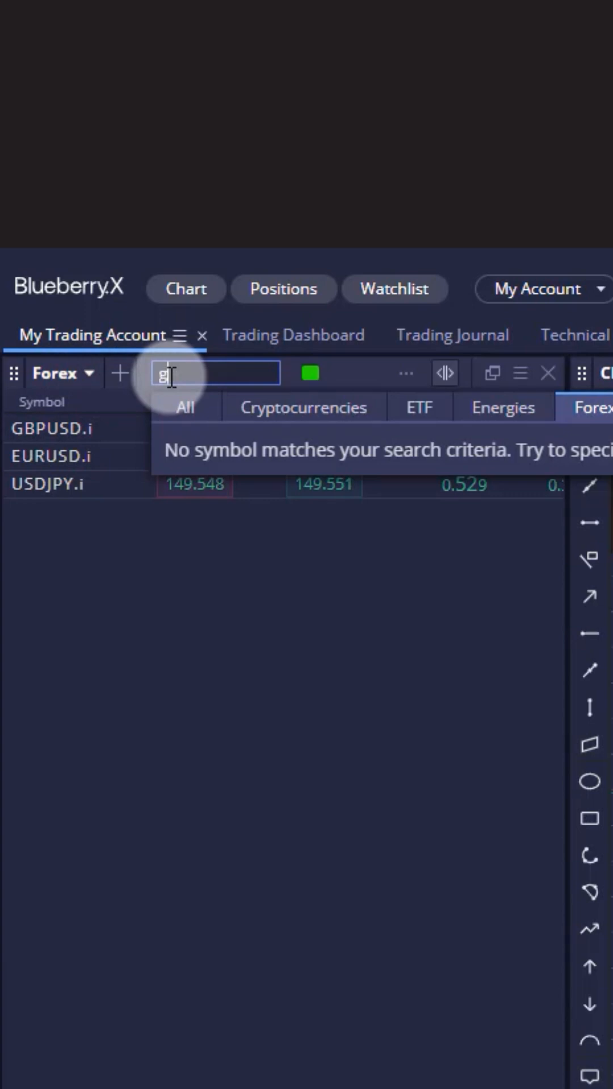
text(bpaud)
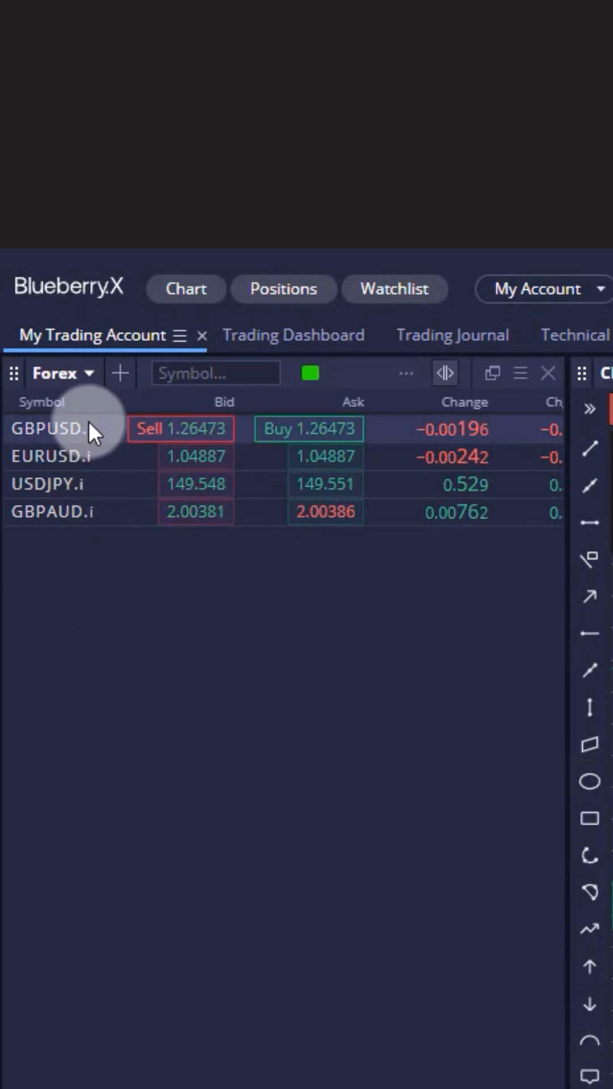
- Switch the Forex watchlist to tile view showing sell and buy prices for the four pairs
click(69, 456)
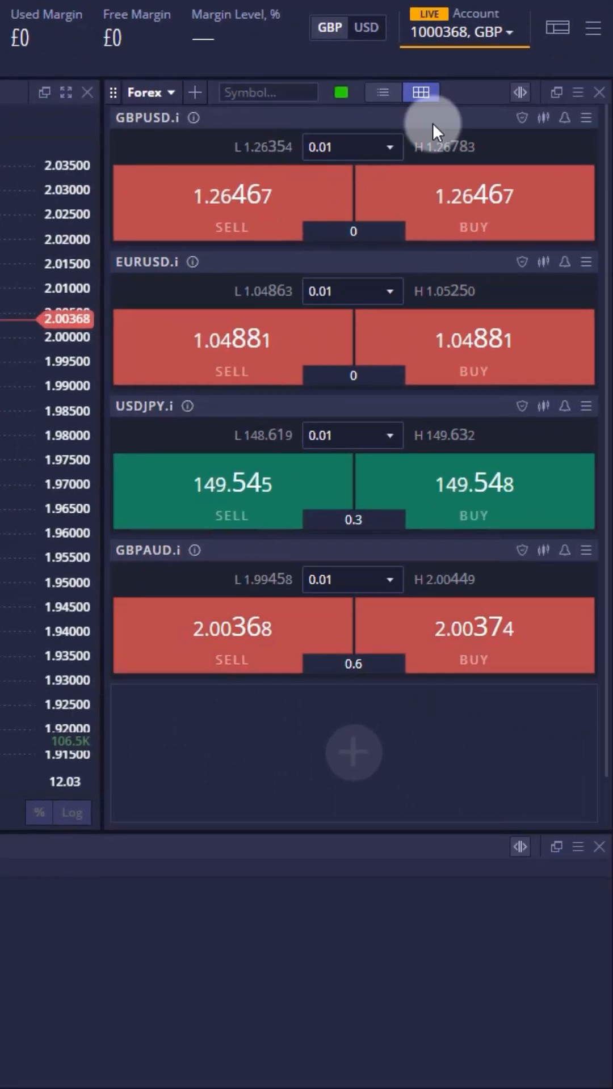
mouse_move(341, 222)
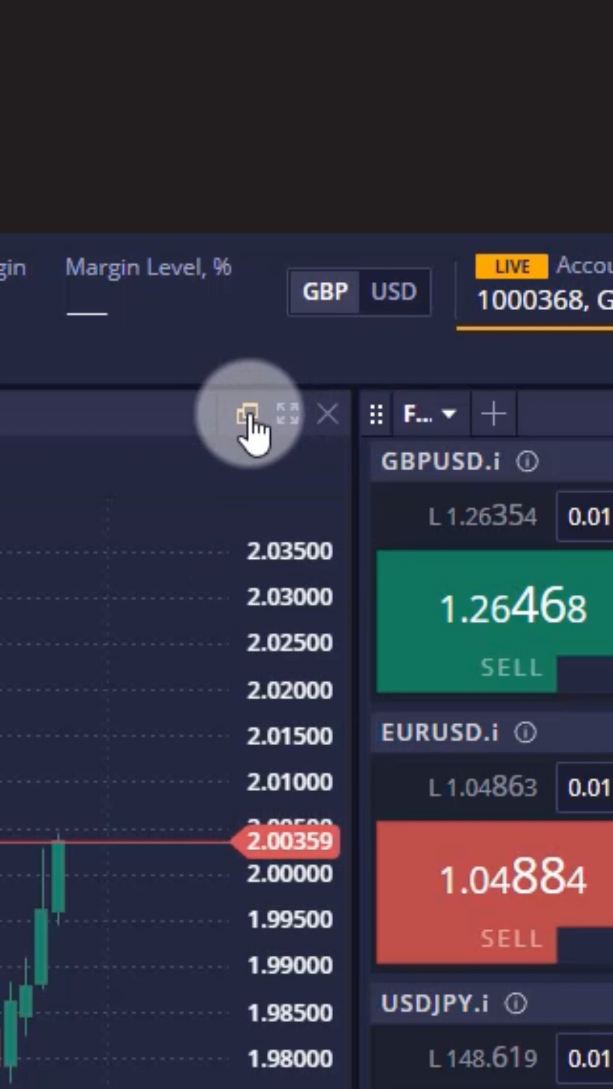
mouse_move(292, 431)
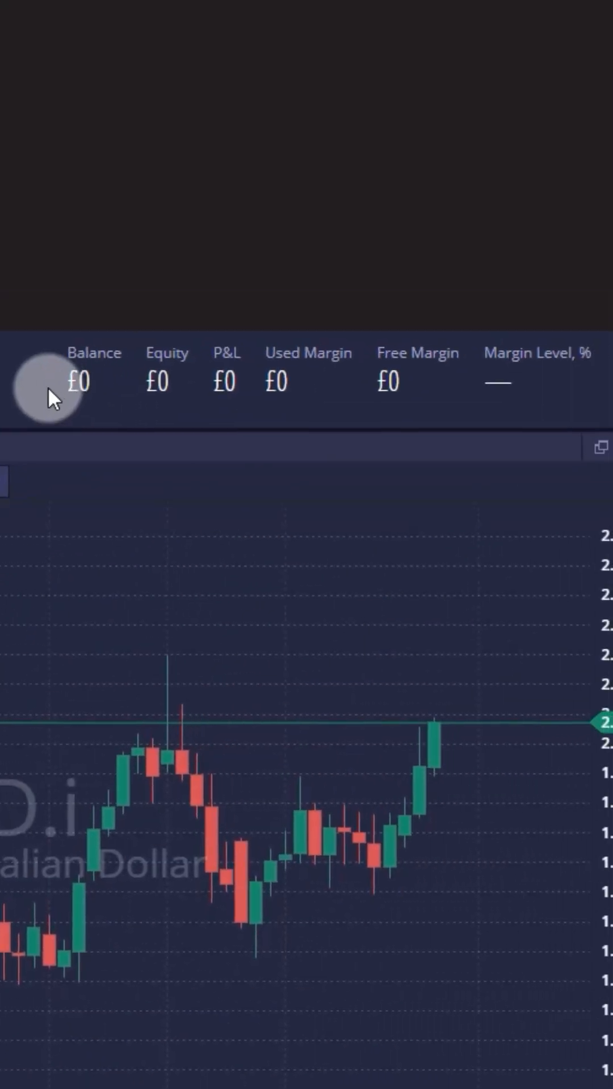
mouse_move(323, 386)
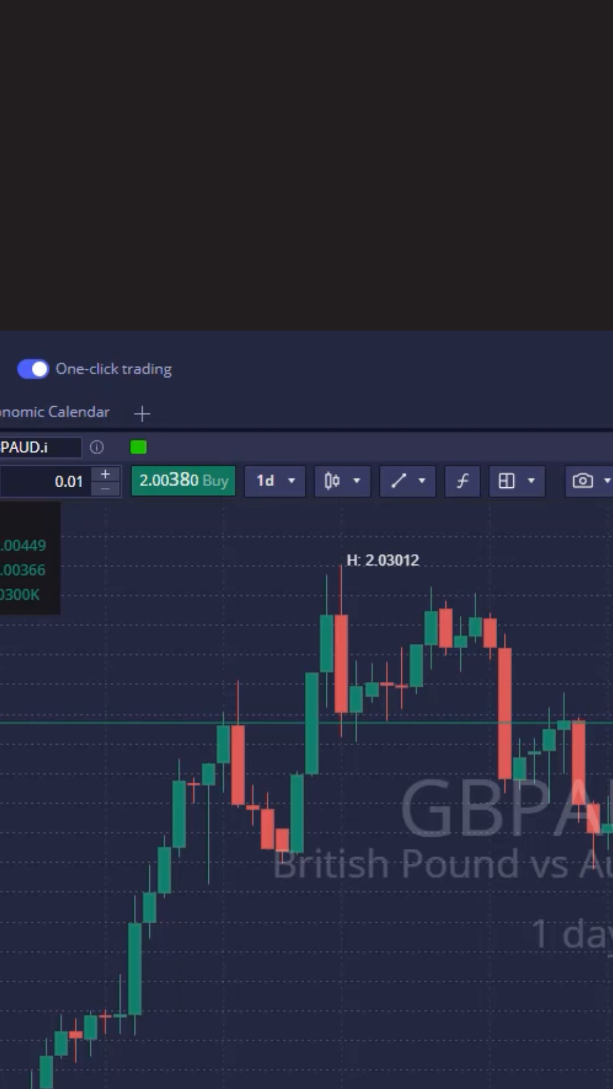
- Visit the Trading Journal and Trading Dashboard pages on the way to Technical Analysis
click(402, 410)
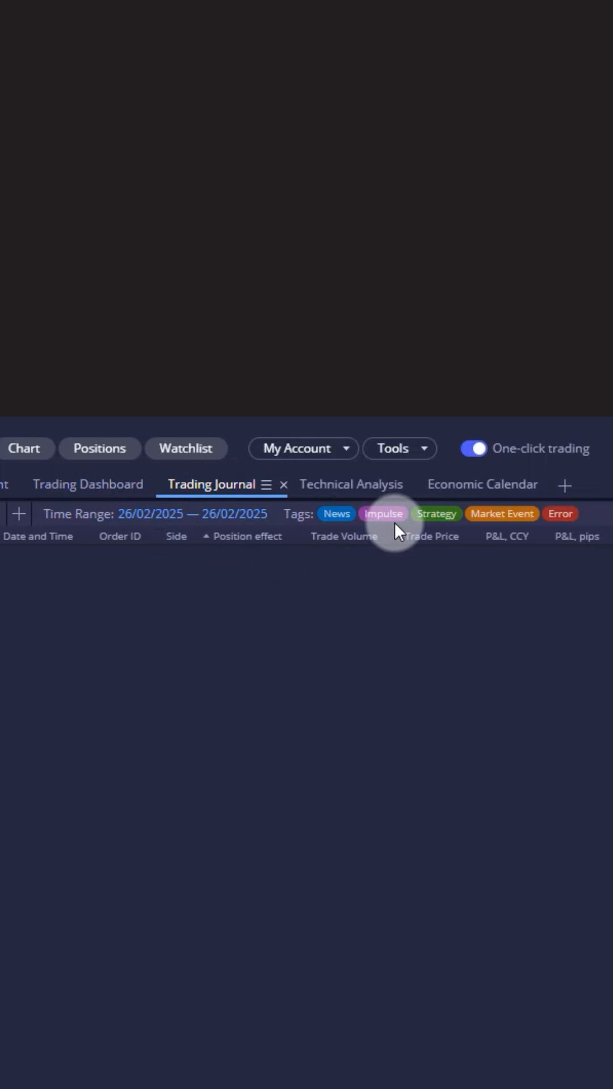
mouse_move(89, 485)
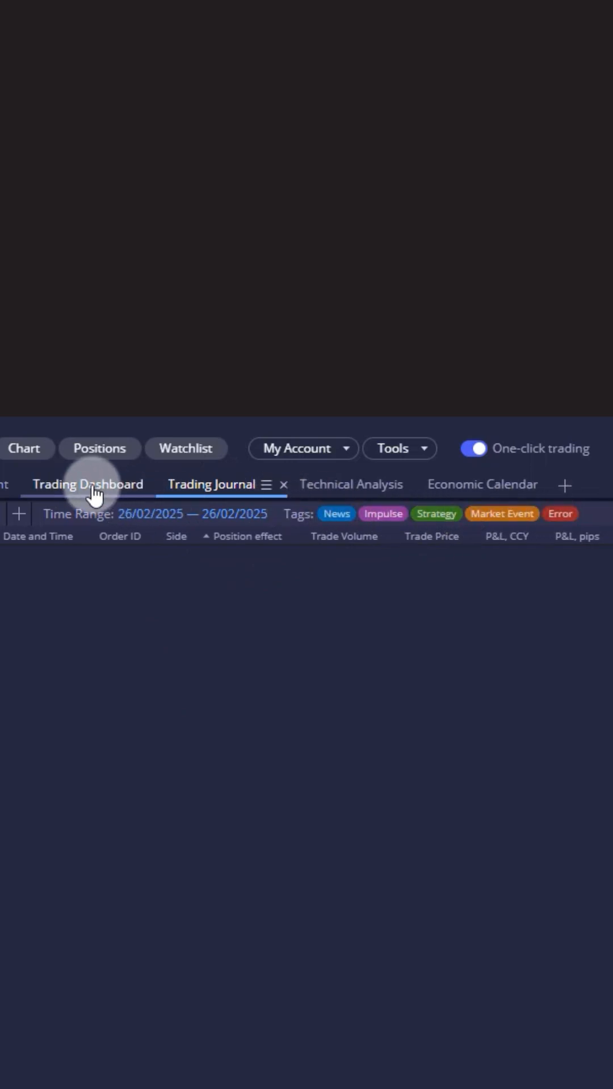
click(87, 485)
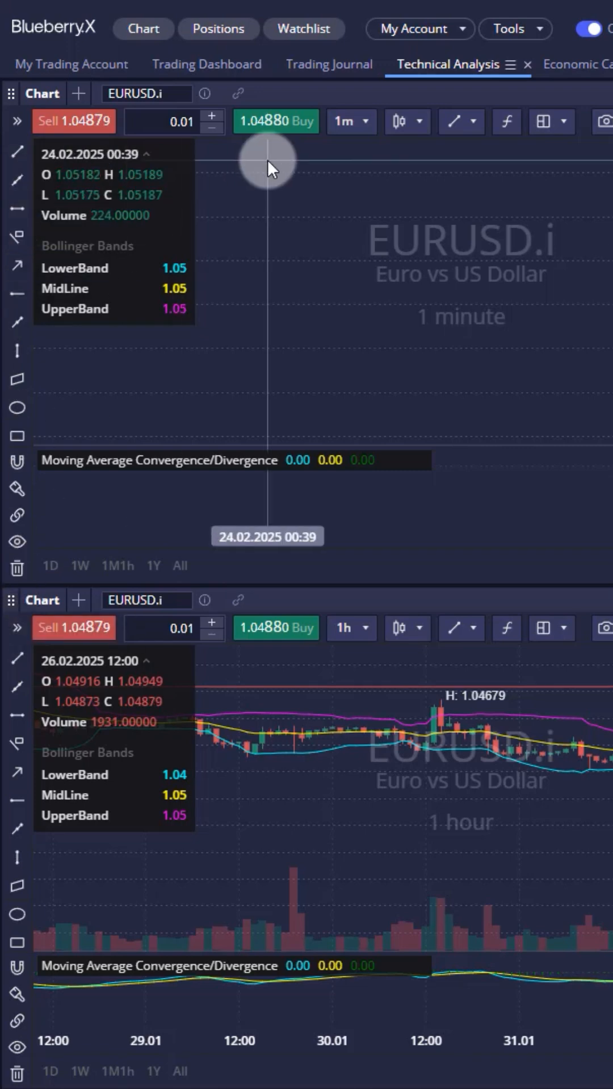
- Search 'gbpu.i' in the upper chart's symbol field to change it to GBPUSD.i
click(147, 93)
text(gbpusd)
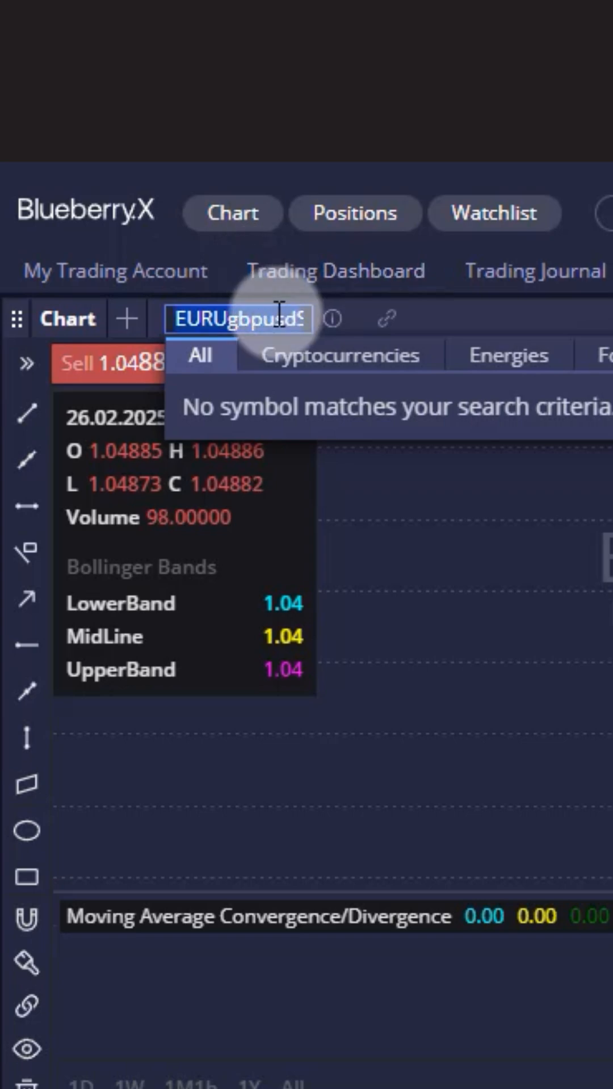
text(gbpu.i)
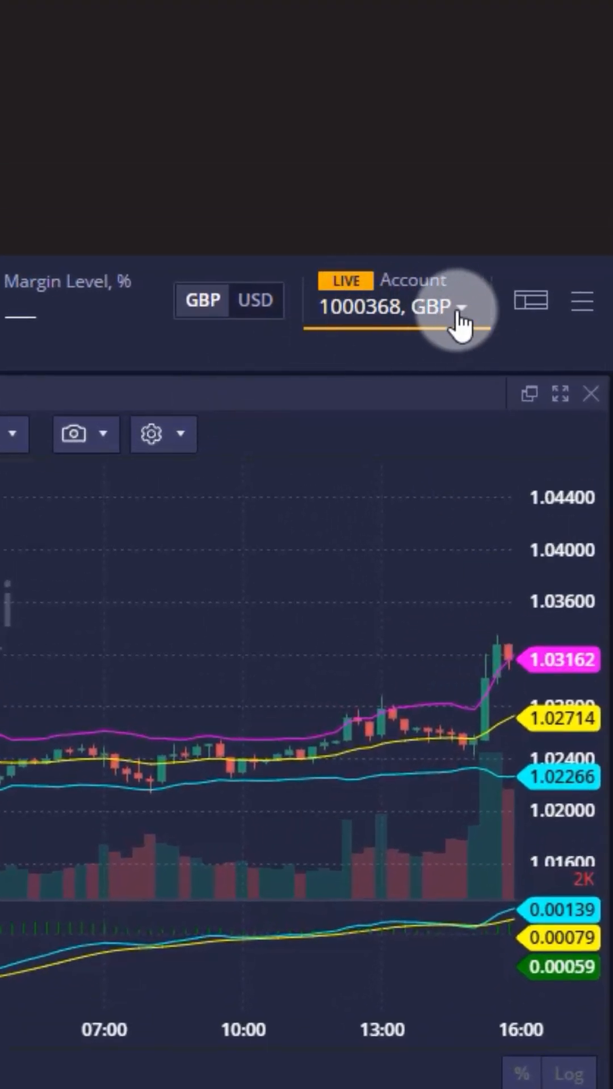
- Confirm GBPUSD.i on the upper chart, then return to the My Trading Account page
click(400, 305)
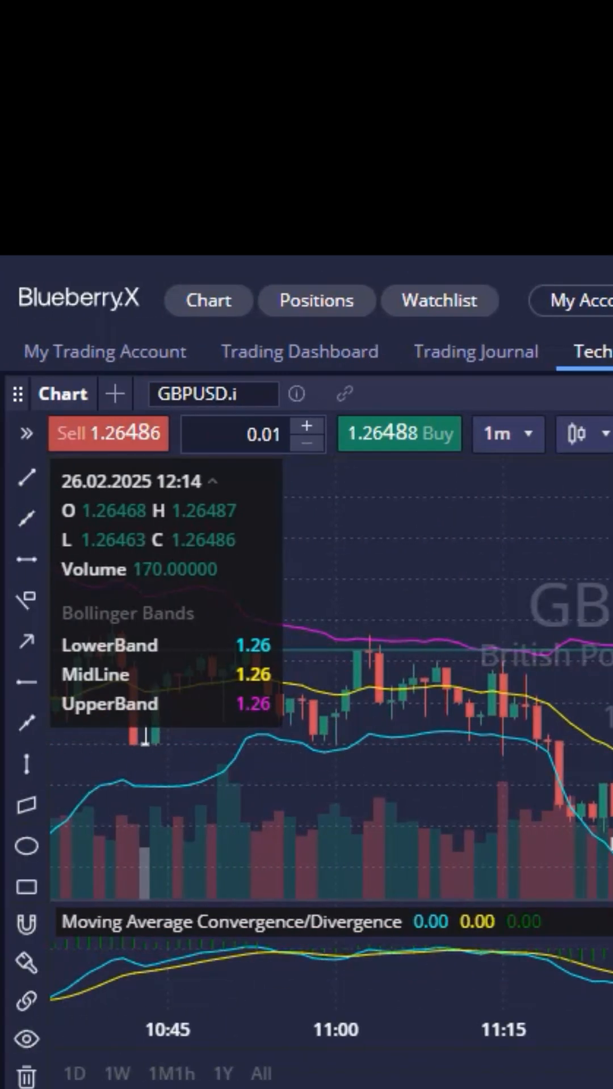
mouse_move(209, 597)
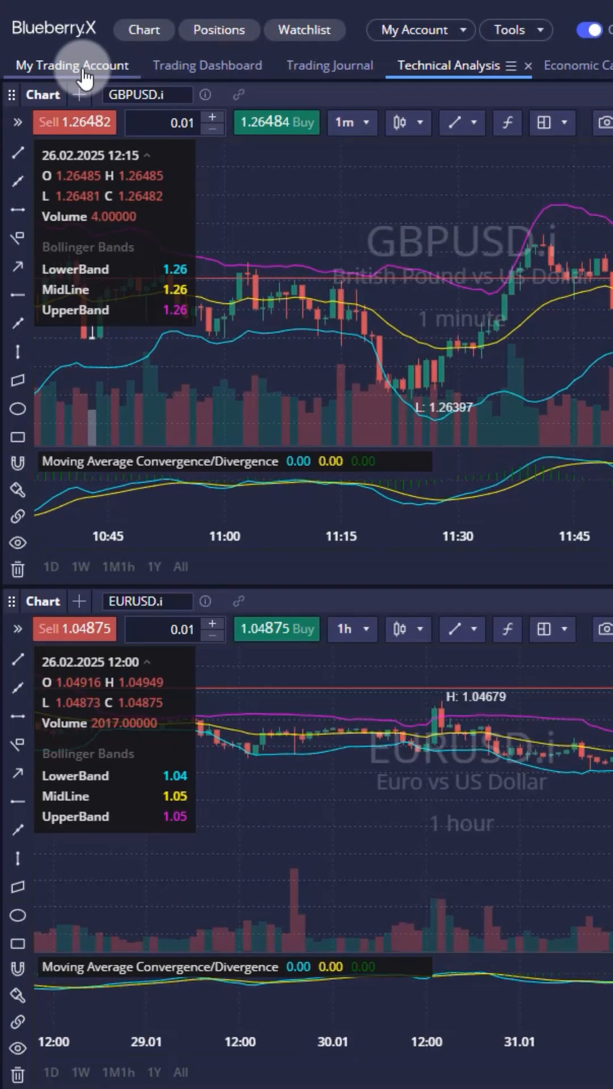
click(71, 65)
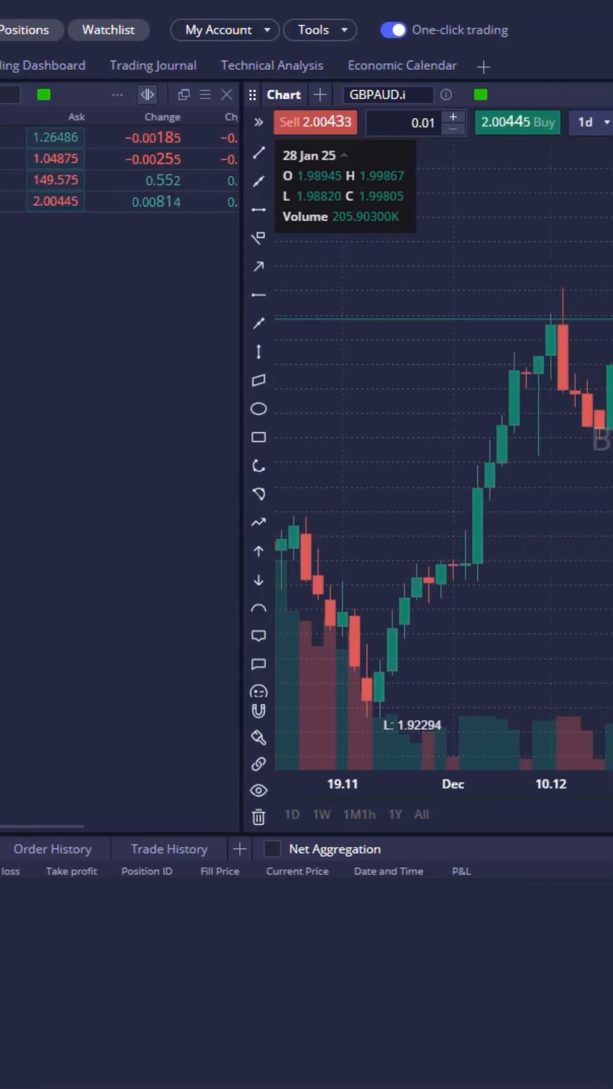